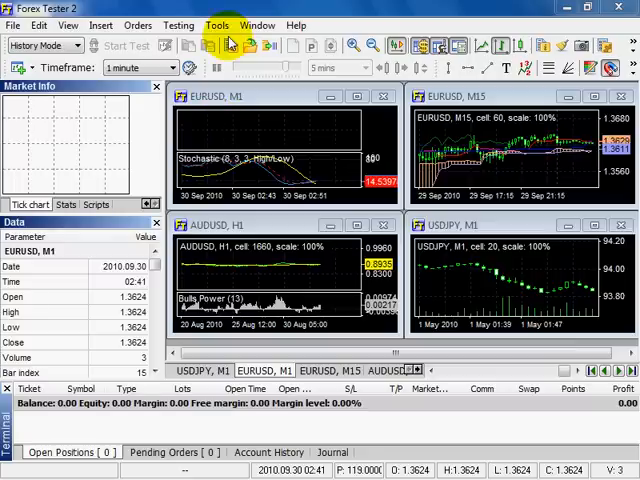
Open Data Center from Tools and view USDJPY's properties and April 2010 one-minute history.
click(230, 46)
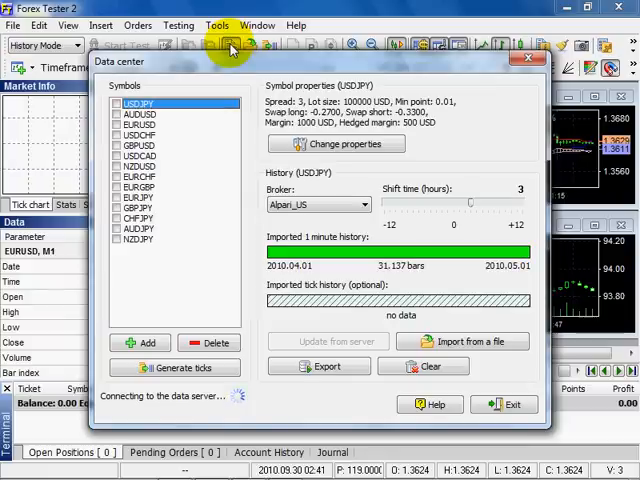
mouse_move(168, 117)
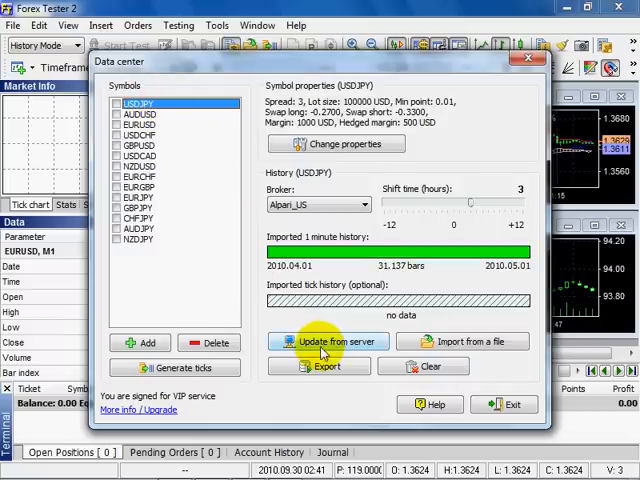
mouse_move(462, 341)
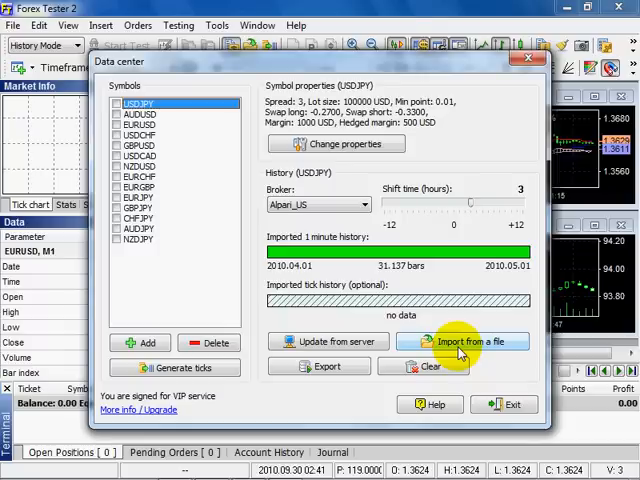
mouse_move(328, 341)
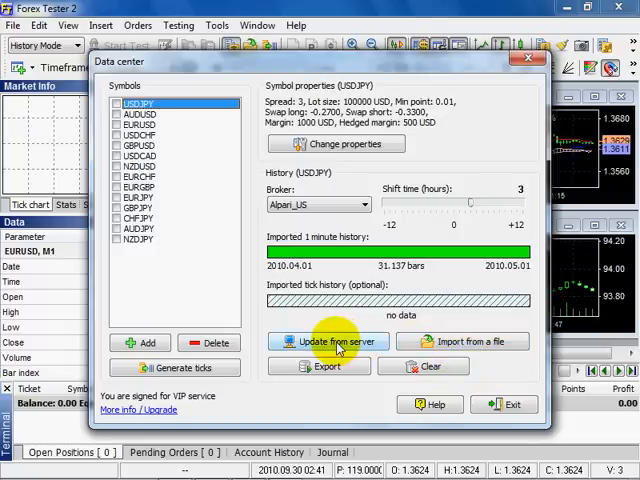
mouse_move(345, 305)
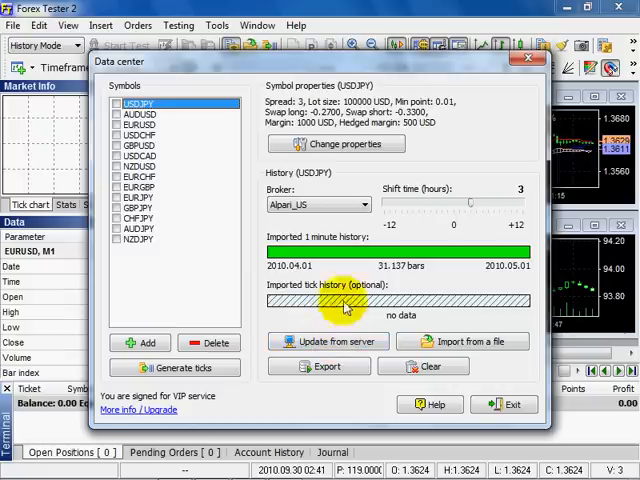
mouse_move(388, 203)
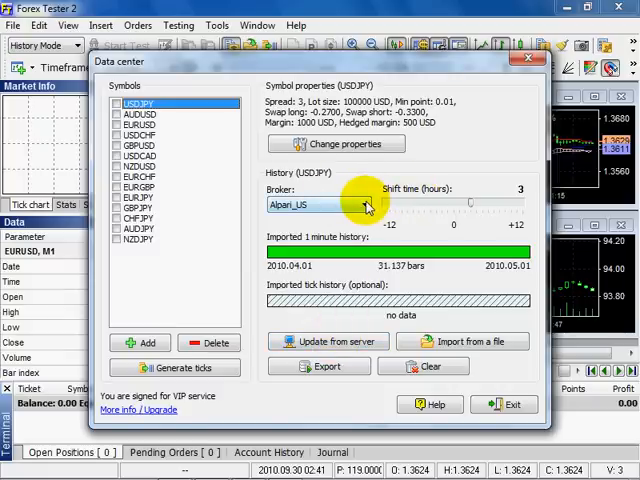
click(367, 204)
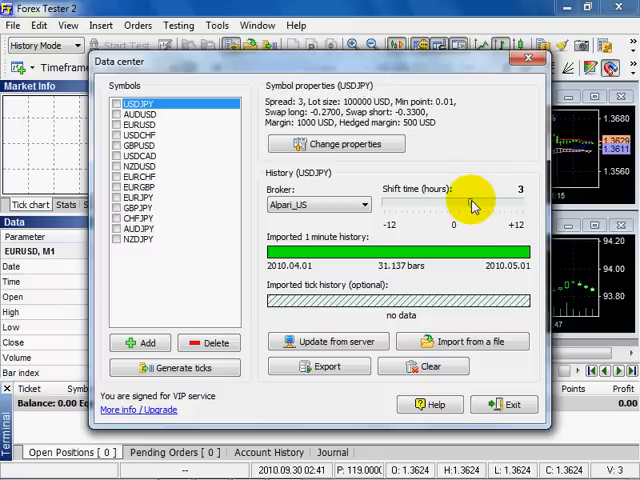
mouse_move(385, 267)
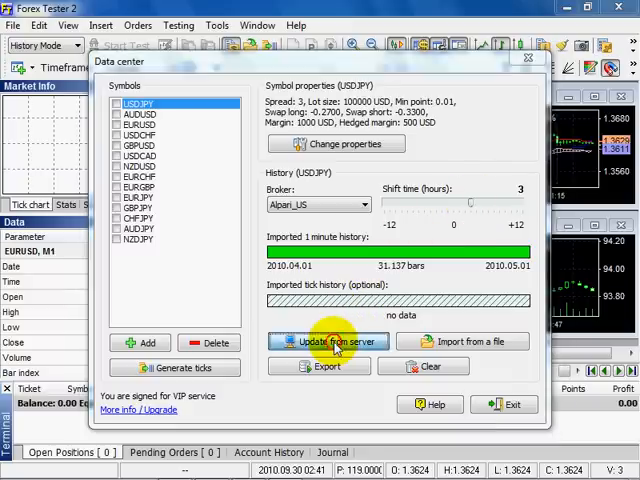
Open USDJPY's Update from server dialog and set it to download only new history.
click(330, 341)
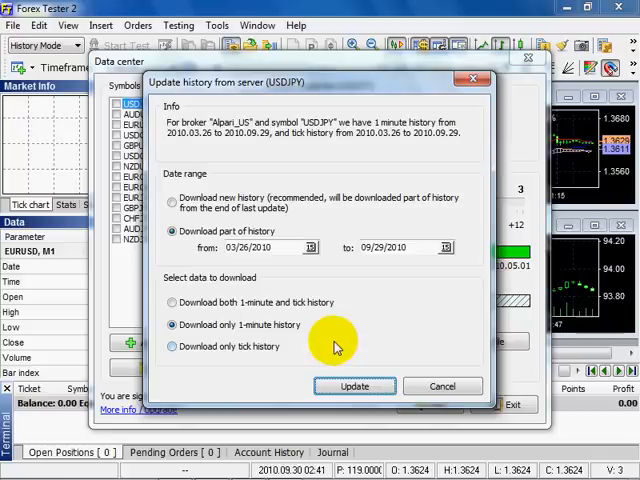
mouse_move(300, 157)
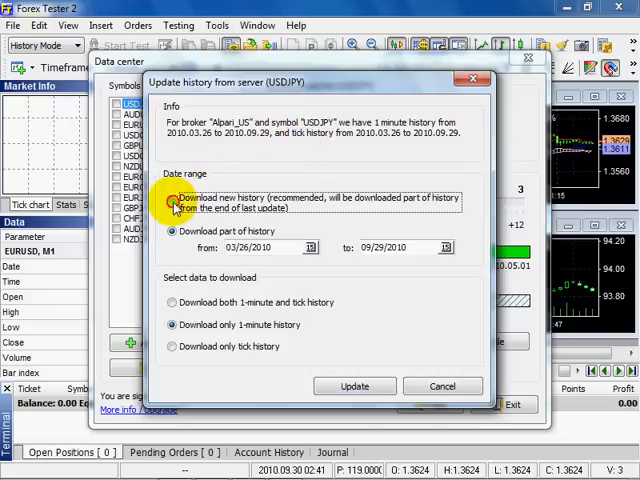
click(173, 198)
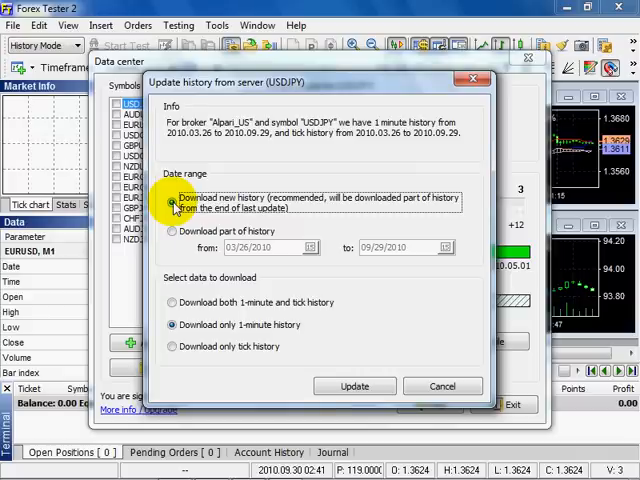
click(173, 231)
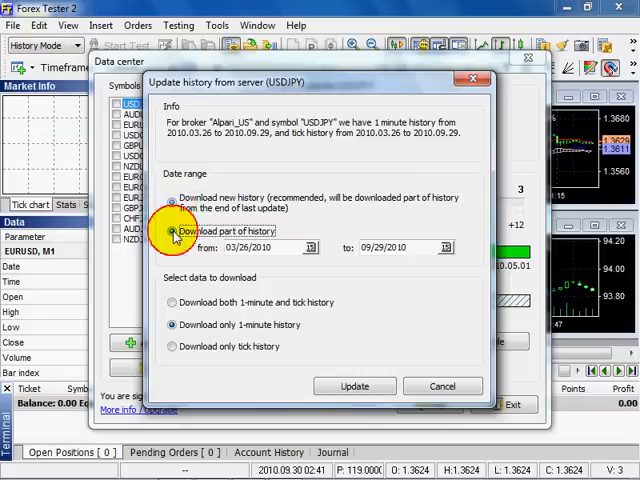
click(173, 231)
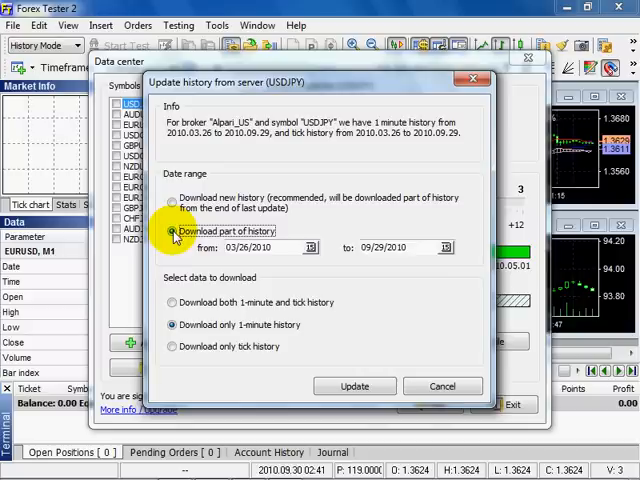
mouse_move(173, 205)
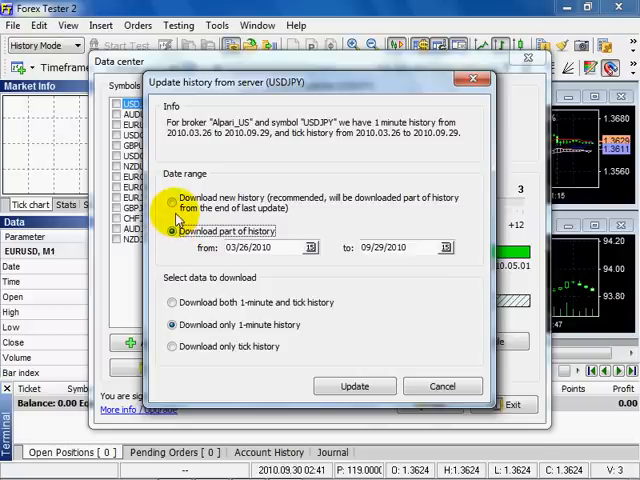
click(172, 202)
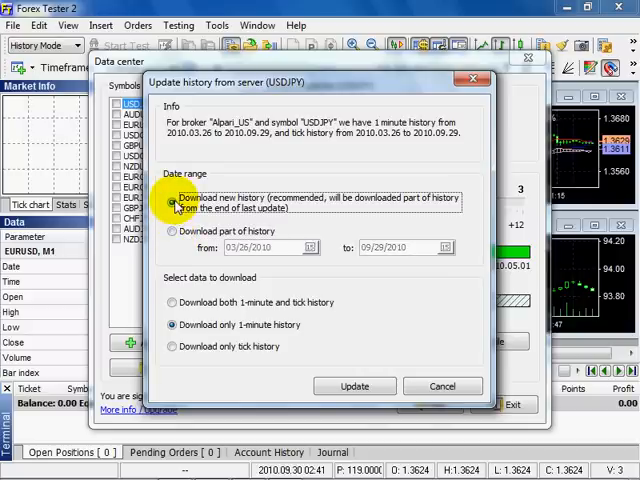
mouse_move(170, 297)
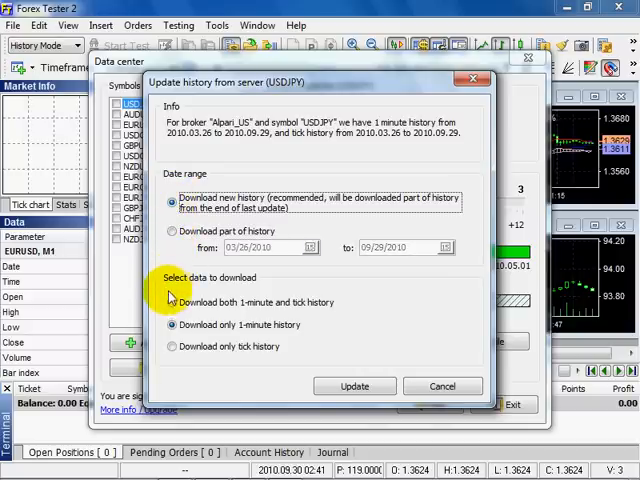
Set the USDJPY download to include both 1-minute and tick history.
click(172, 302)
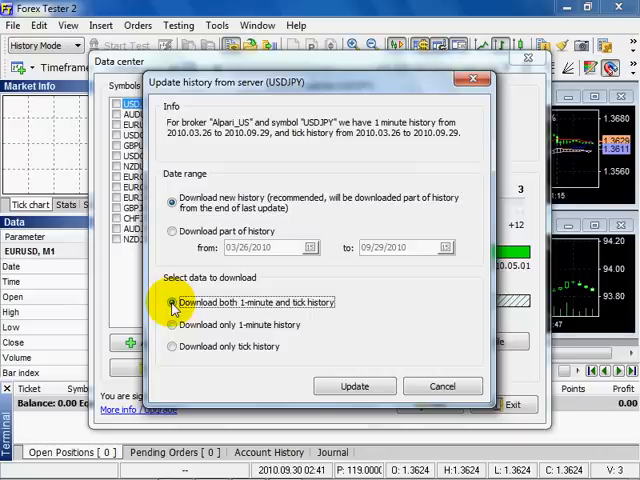
click(172, 324)
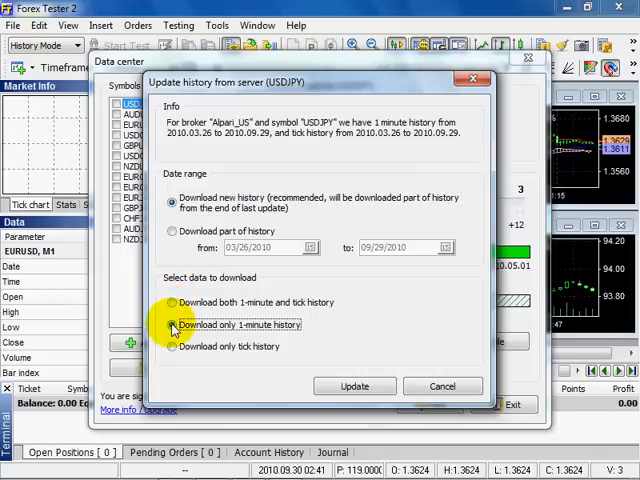
click(172, 324)
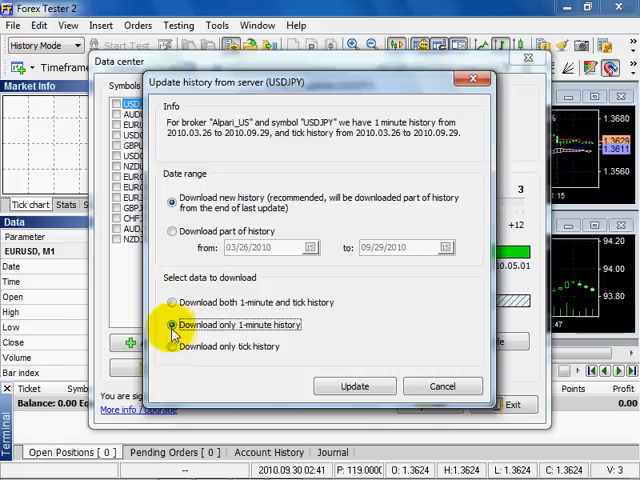
click(172, 346)
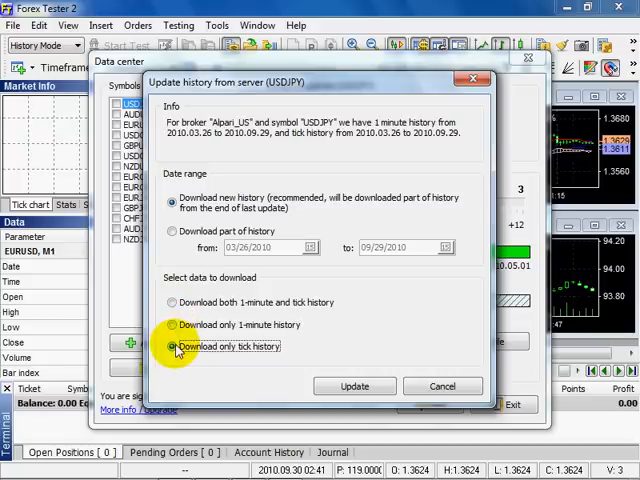
click(172, 303)
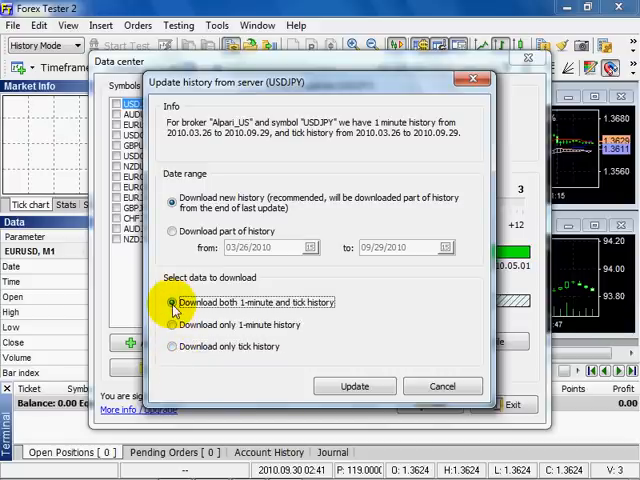
mouse_move(284, 358)
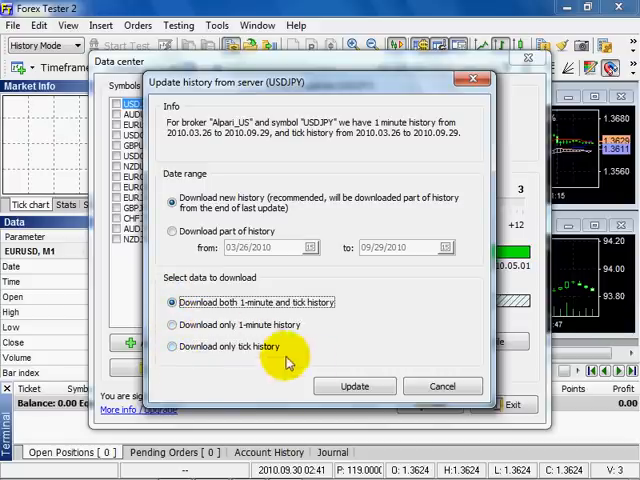
Download USDJPY history through 2010.09.30: 182,394 one-minute bars and 6,088,315 ticks.
click(355, 386)
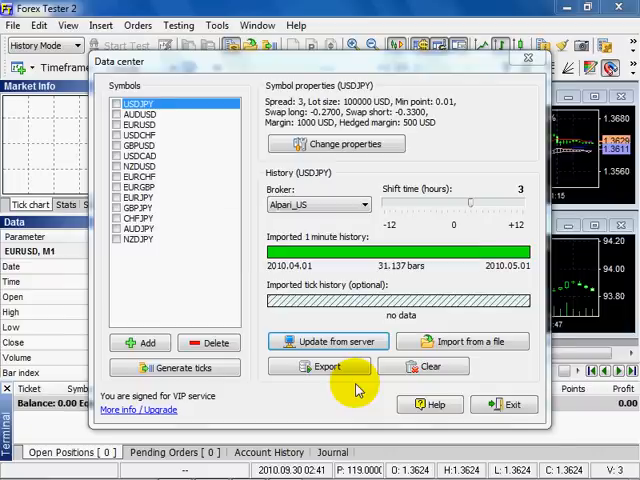
click(328, 341)
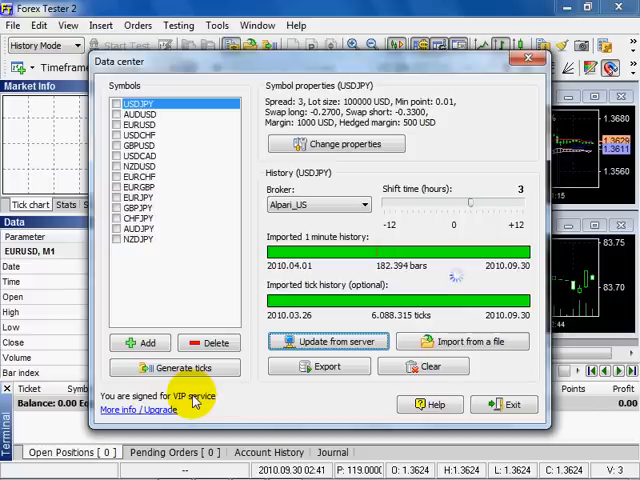
mouse_move(340, 327)
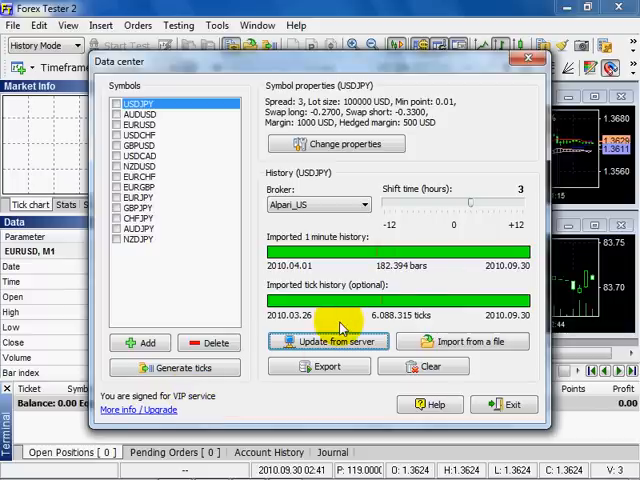
Change USDJPY's broker to Alpari_UK and clear all its minute and tick history.
click(369, 204)
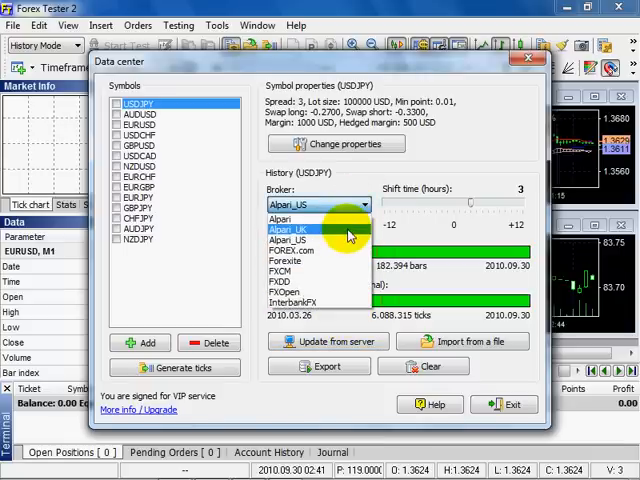
click(290, 228)
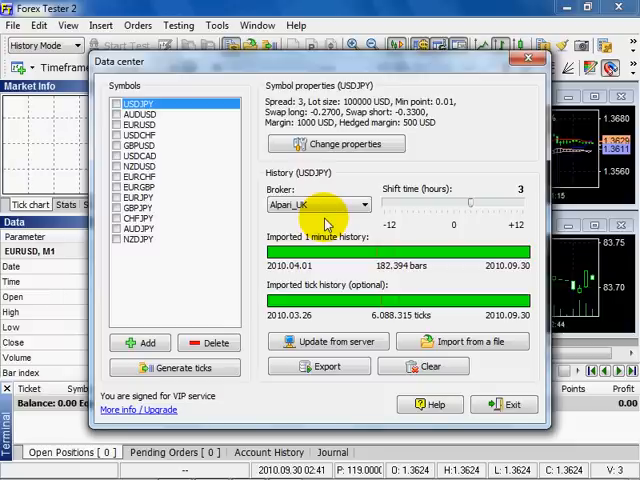
mouse_move(421, 332)
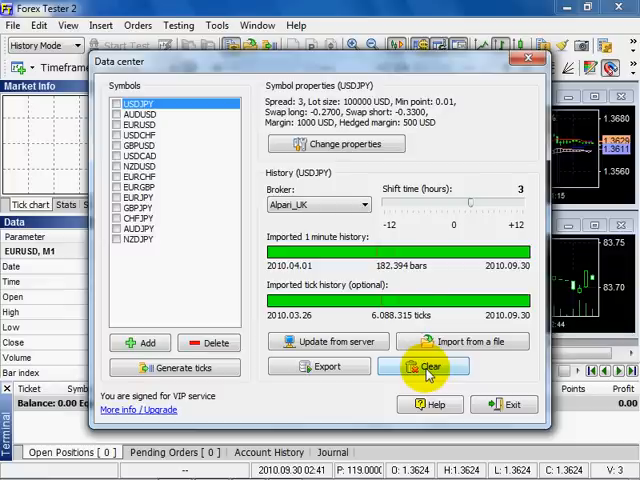
click(430, 366)
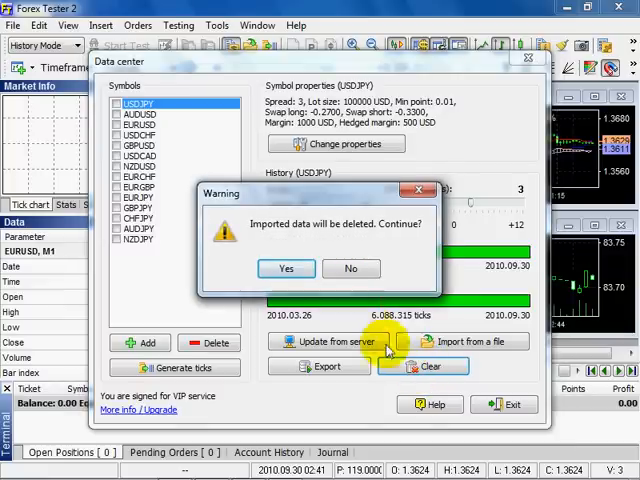
click(287, 268)
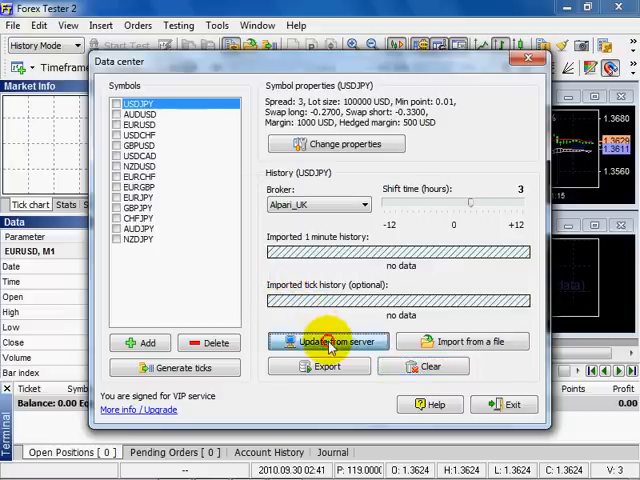
Close the update dialog and Data Center, returning to the EURUSD 3-minute testing chart.
click(328, 341)
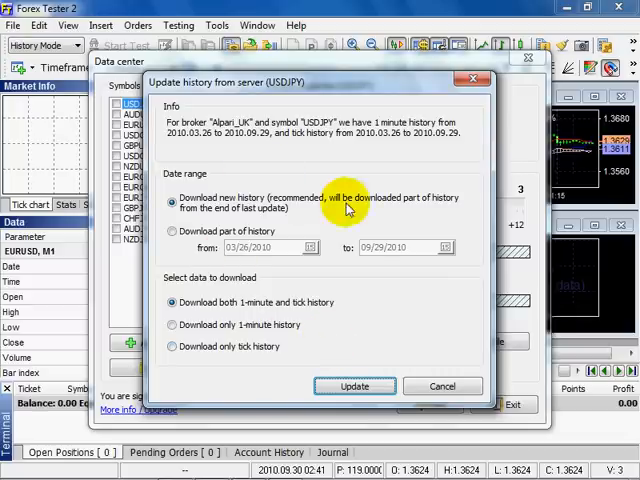
click(355, 386)
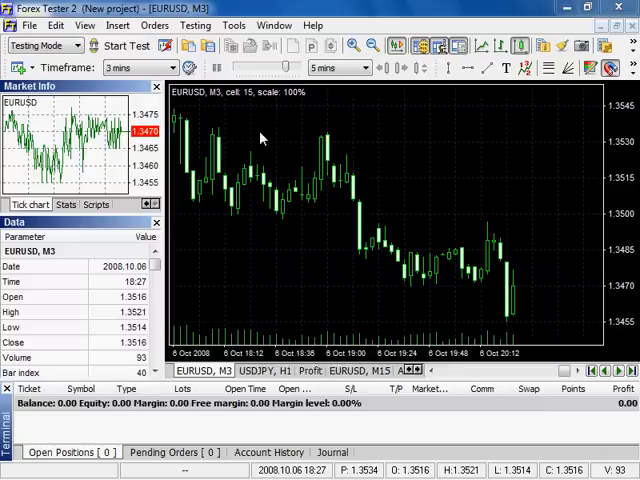
click(78, 46)
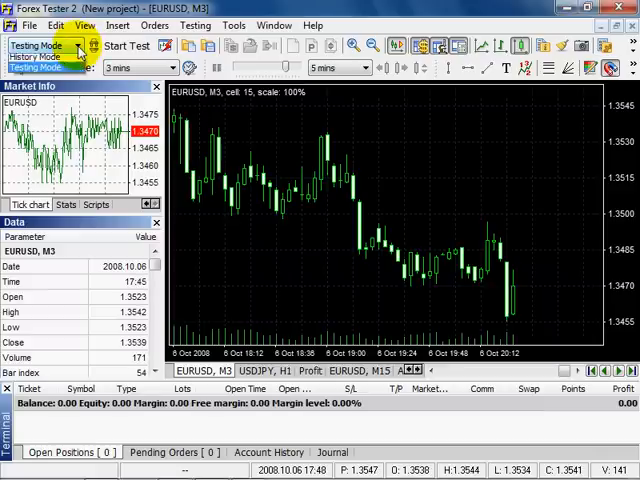
Switch to History Mode and open Data Center's import-history dialog for USDJPY.
click(40, 57)
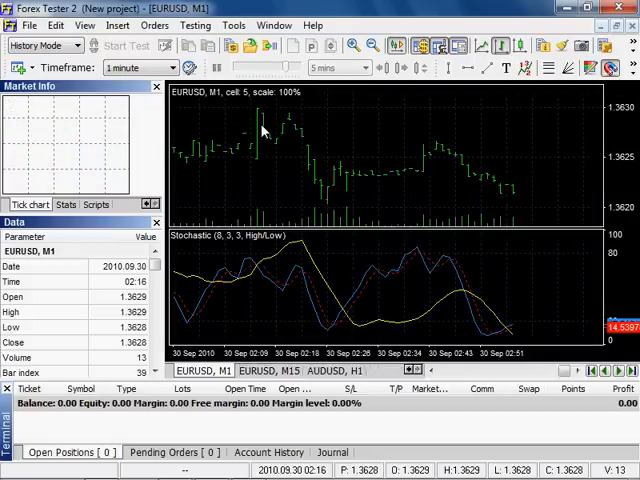
click(231, 46)
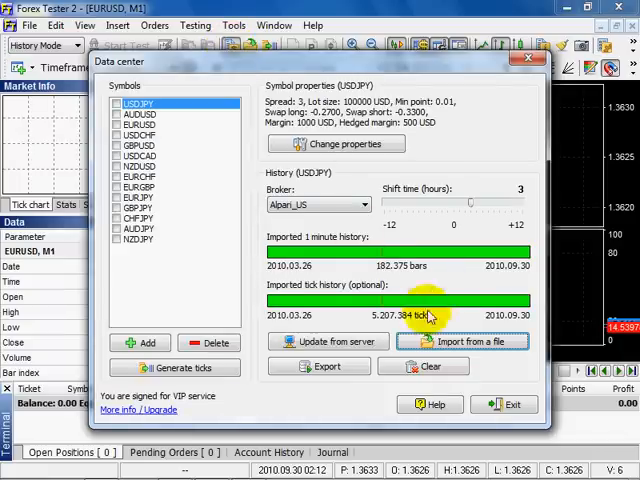
click(462, 341)
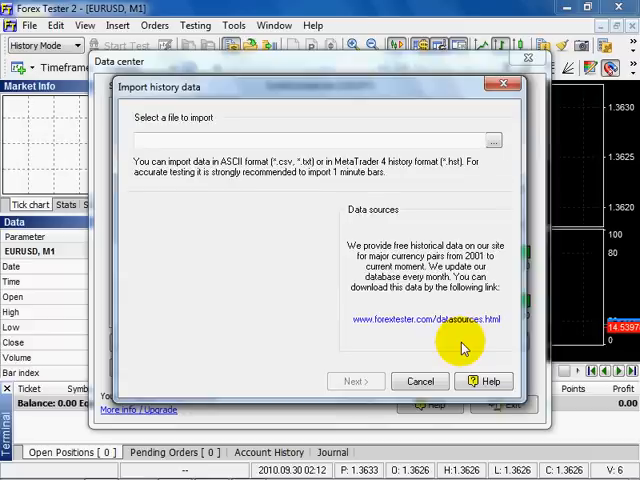
mouse_move(458, 346)
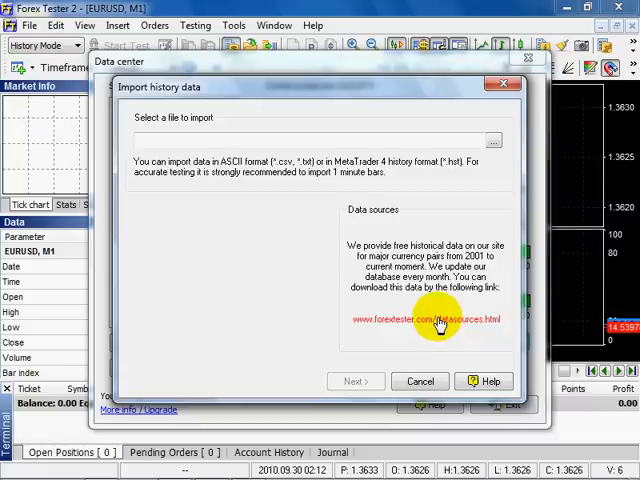
Follow the forextester.com datasources link to the free history download page.
click(426, 319)
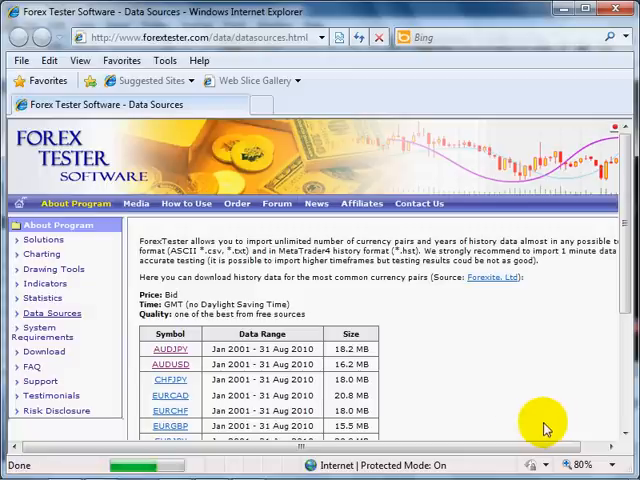
mouse_move(475, 328)
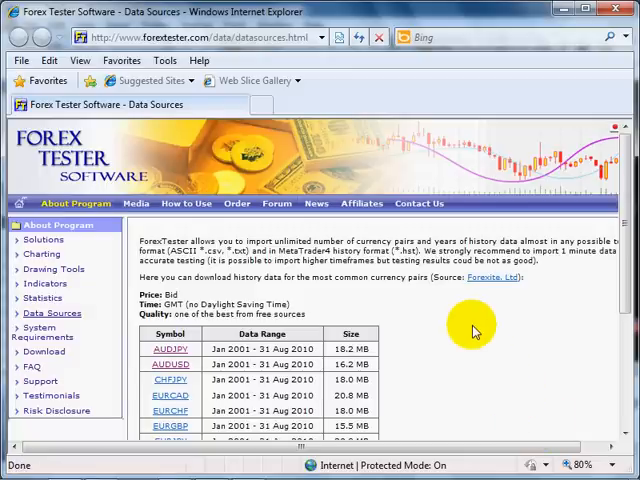
Download the CHFJPY.zip history archive (18 MB) into My Documents.
scroll(down, 3)
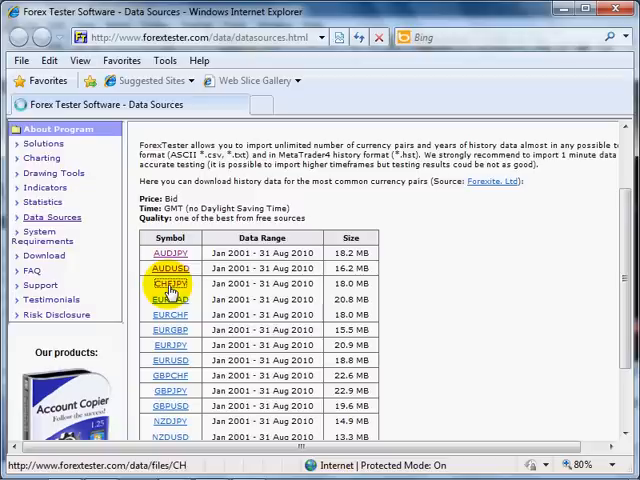
click(170, 283)
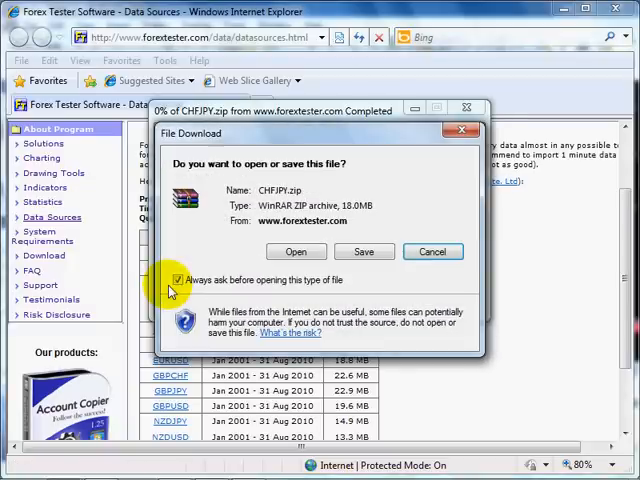
mouse_move(364, 251)
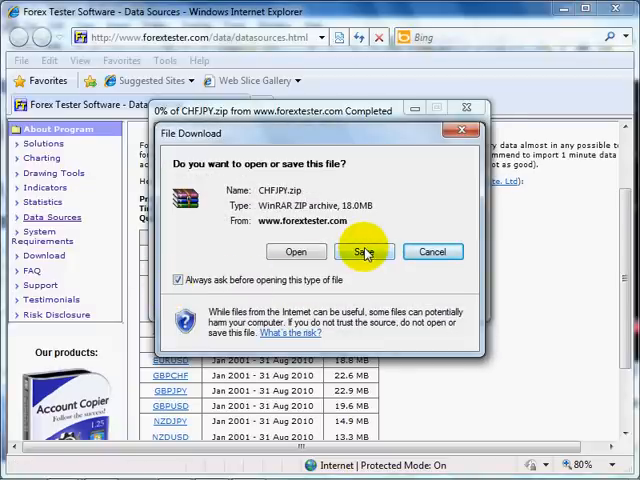
click(363, 251)
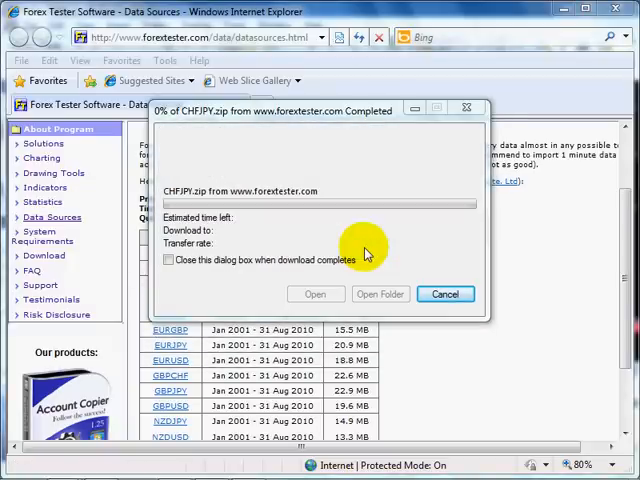
click(380, 293)
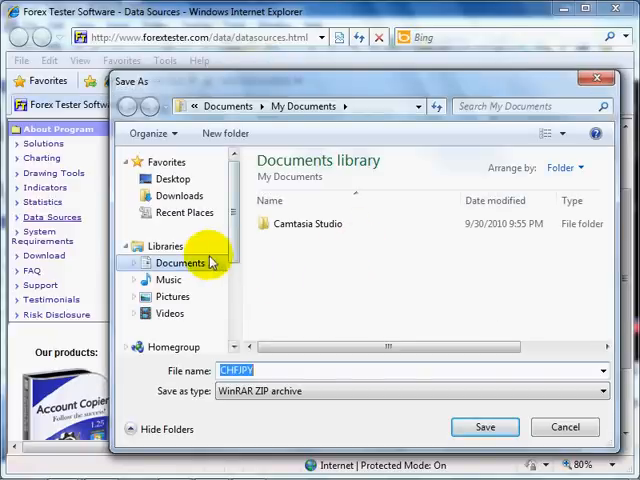
click(180, 262)
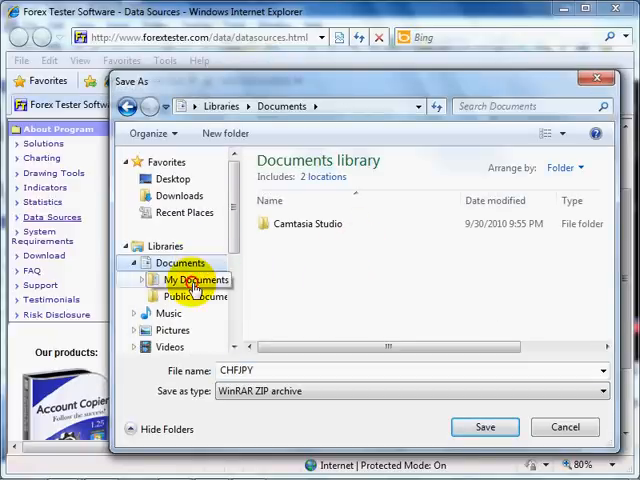
click(195, 279)
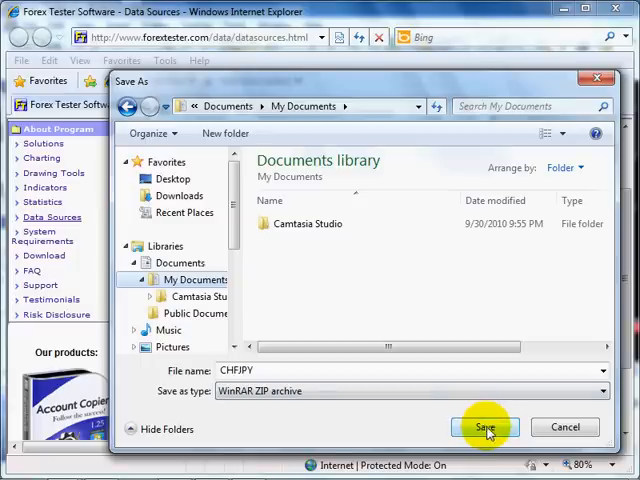
click(485, 427)
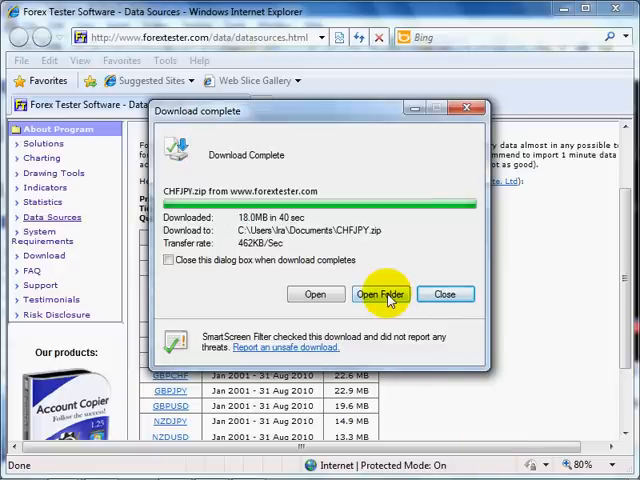
Extract CHFJPY.zip into a new CHFJPY folder in My Documents and open it.
click(380, 294)
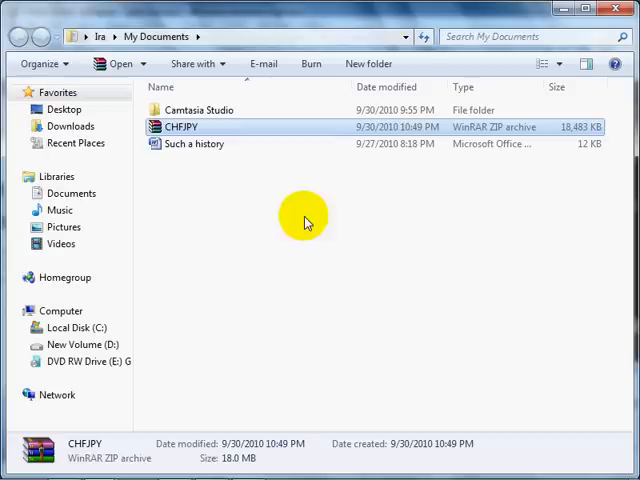
right_click(190, 126)
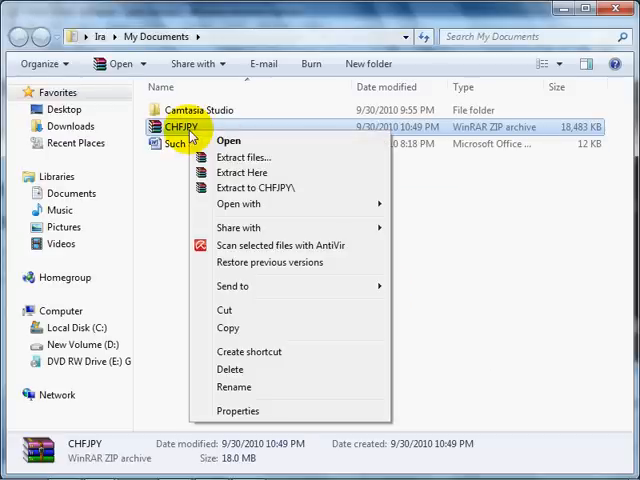
mouse_move(250, 188)
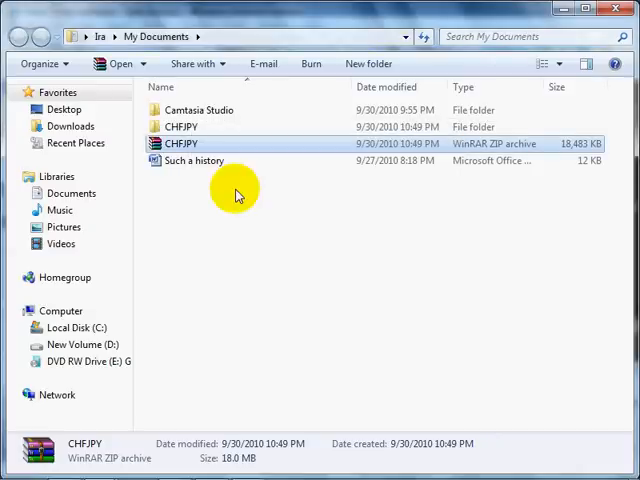
click(181, 126)
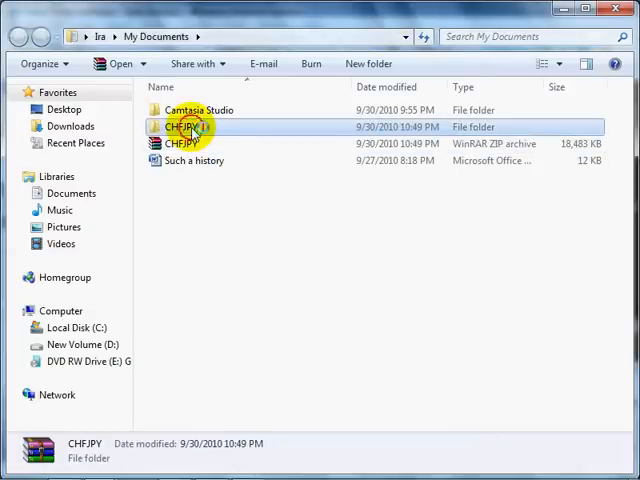
double_click(181, 126)
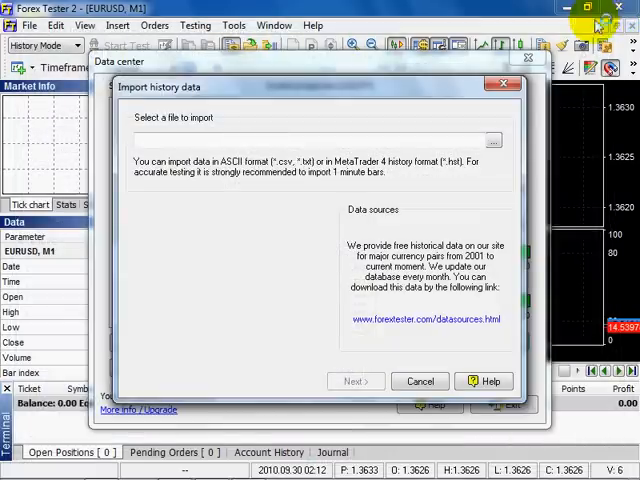
mouse_move(492, 143)
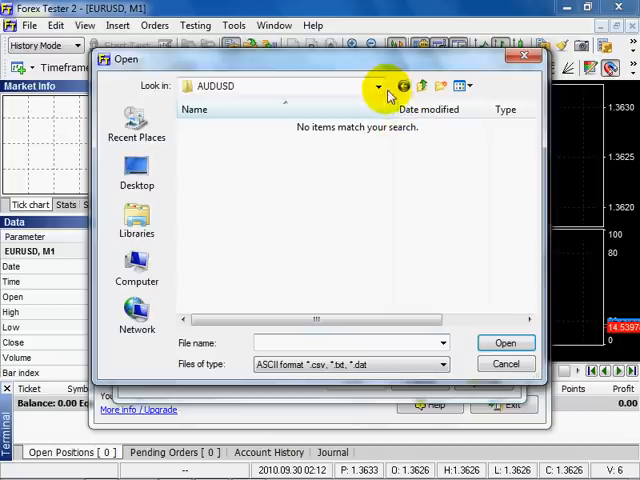
Browse to Documents, open the CHFJPY folder and select the CHFJPY text file.
click(378, 85)
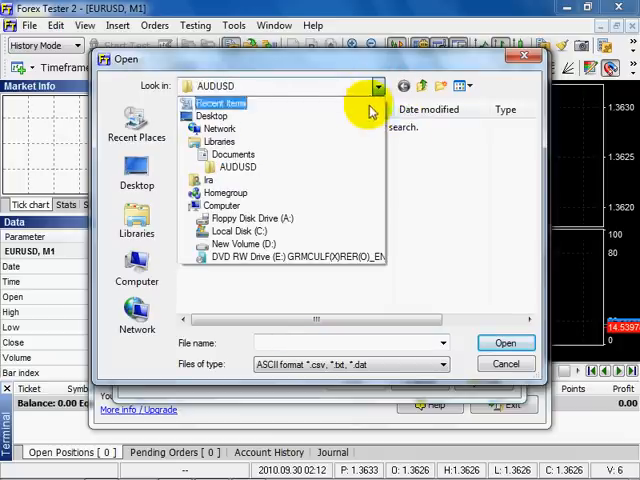
click(234, 154)
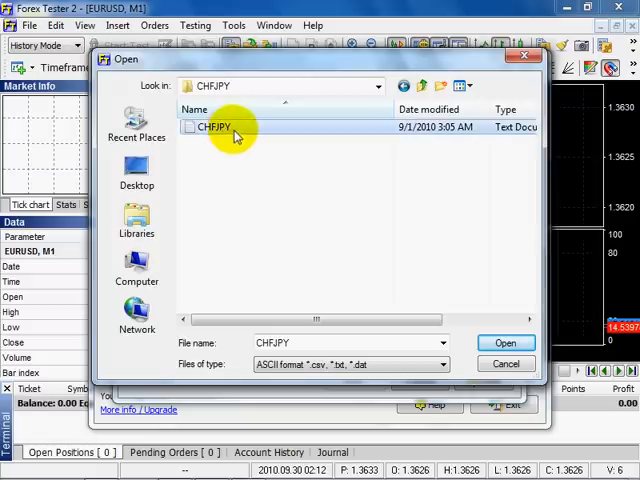
click(505, 342)
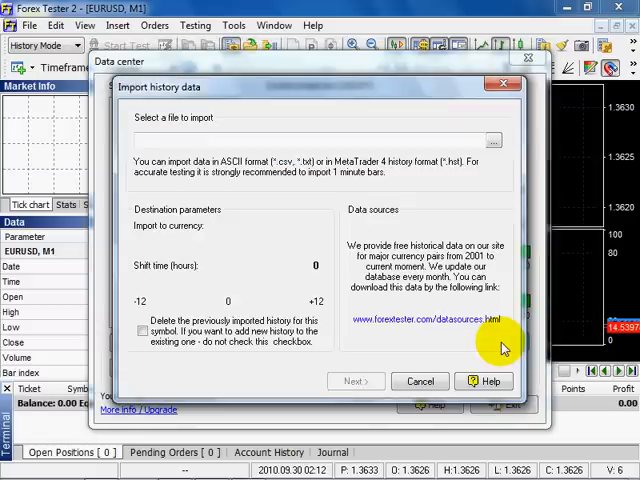
Import into CHFJPY with a 3-hour time shift, replacing previous history, and continue to the preview.
click(240, 240)
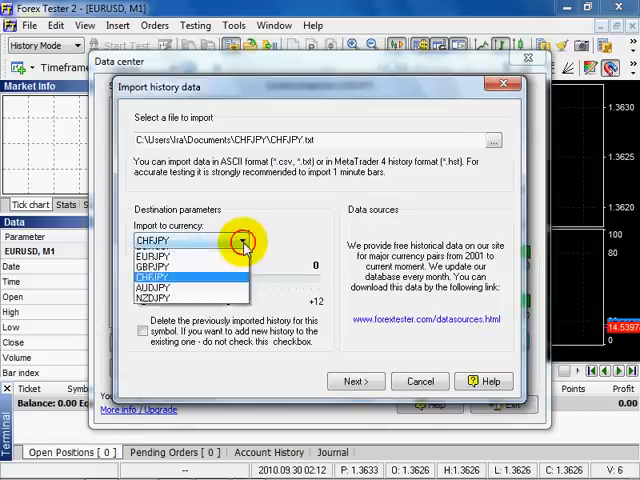
click(240, 240)
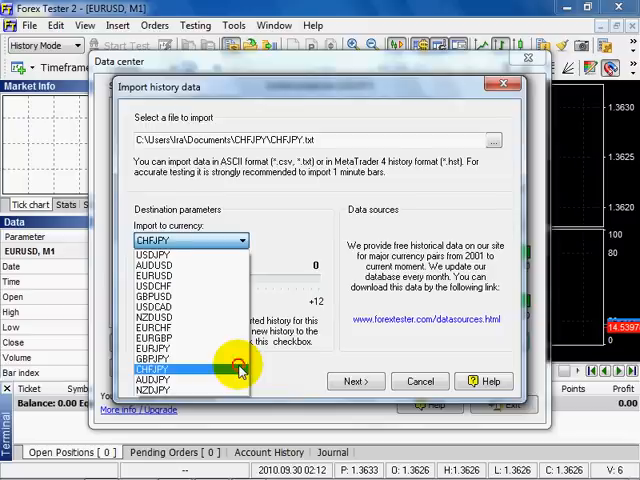
click(154, 369)
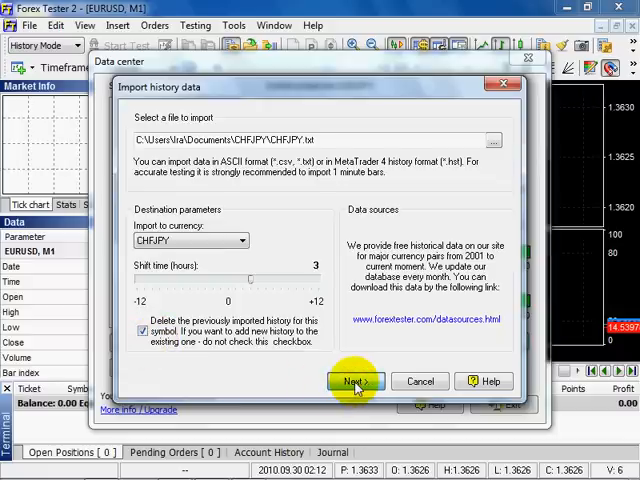
click(355, 382)
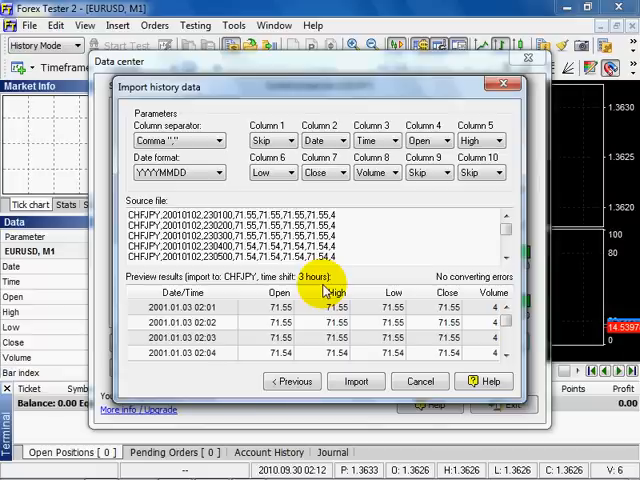
Run the CHFJPY history import and dismiss the 'Data was imported successfully' message.
click(356, 381)
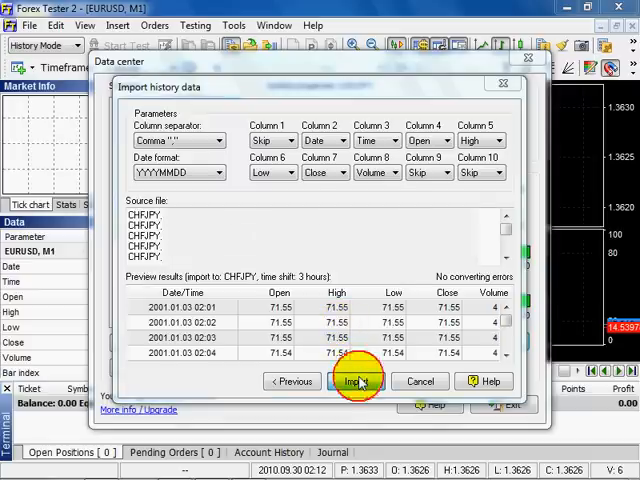
click(358, 385)
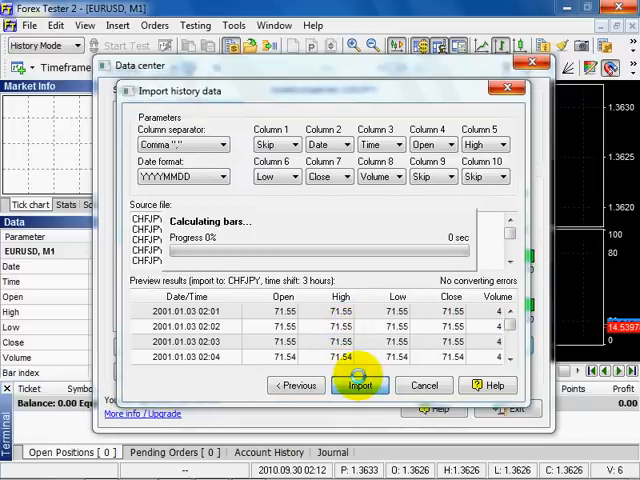
click(360, 385)
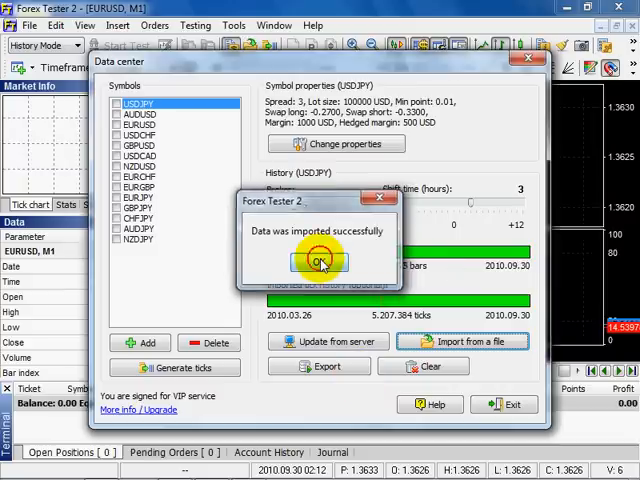
click(319, 261)
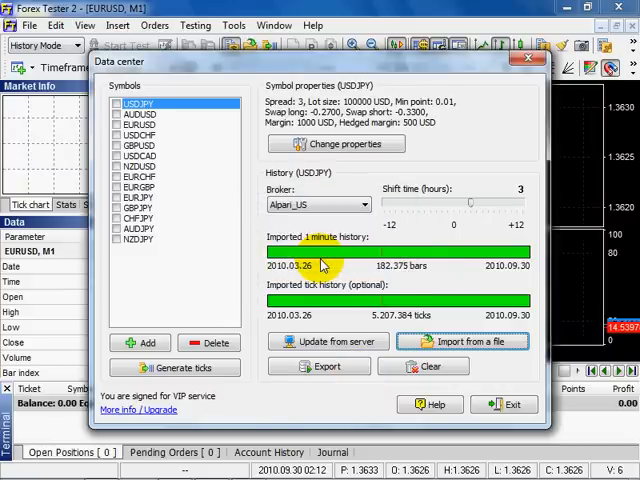